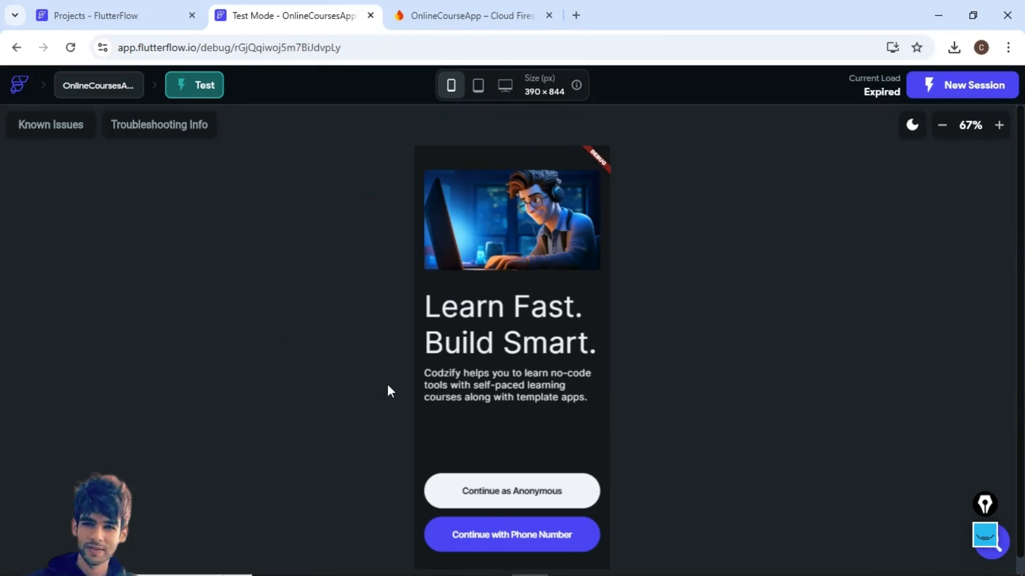
mouse_move(438, 387)
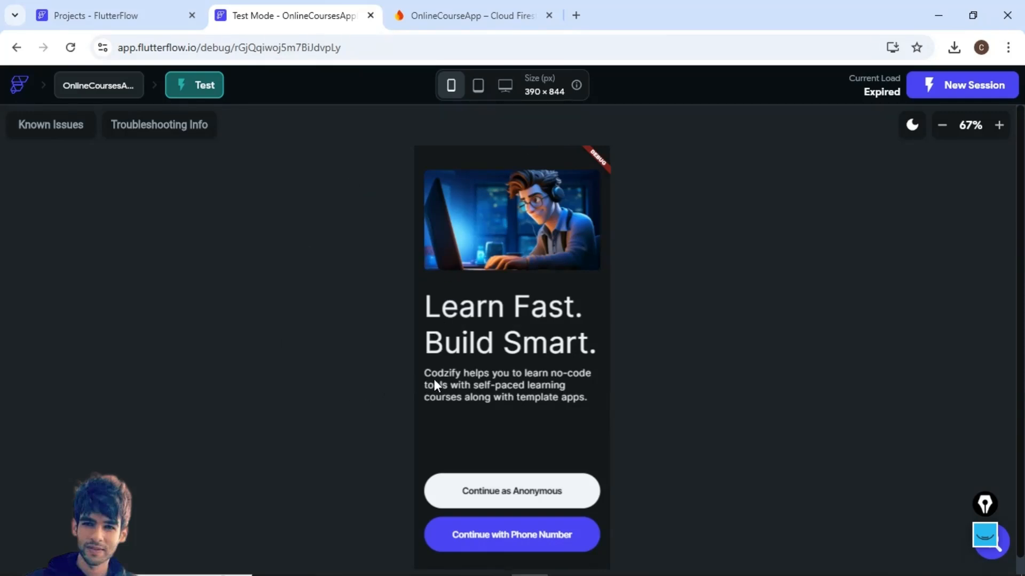
mouse_move(433, 377)
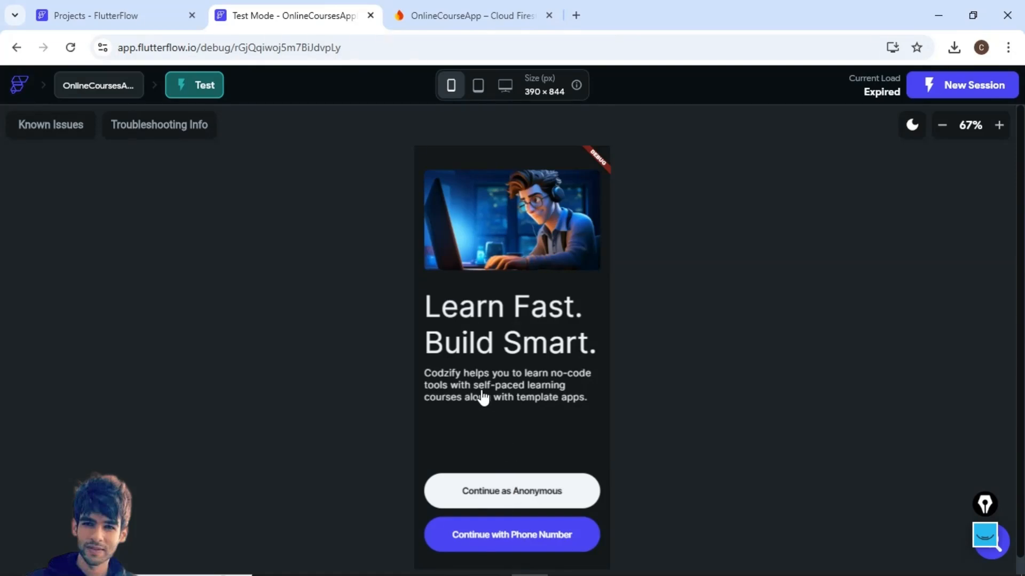
Step: Sign up with a phone number in the test app and submit it to reach the name screen
left_click(511, 534)
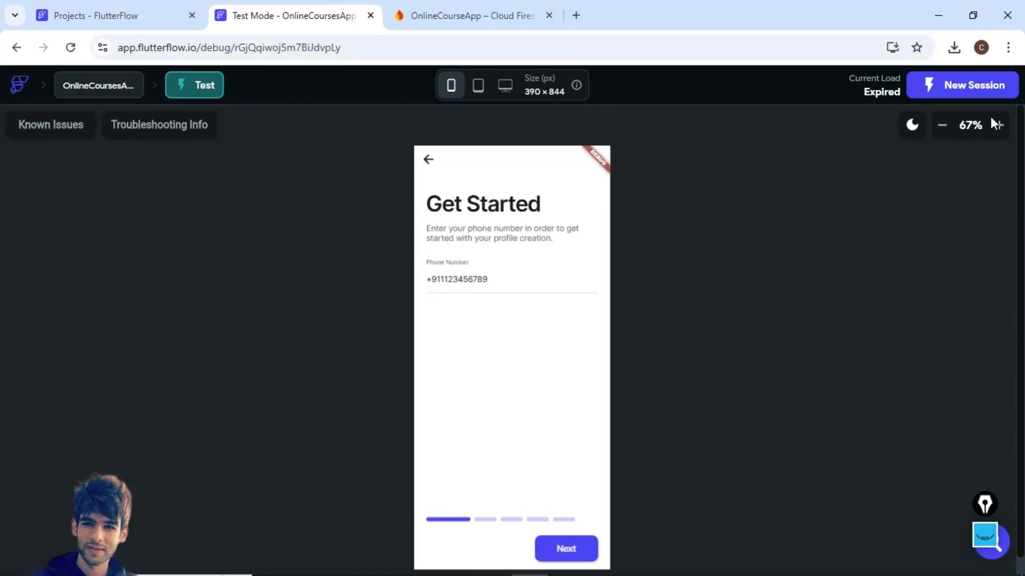
left_click(999, 124)
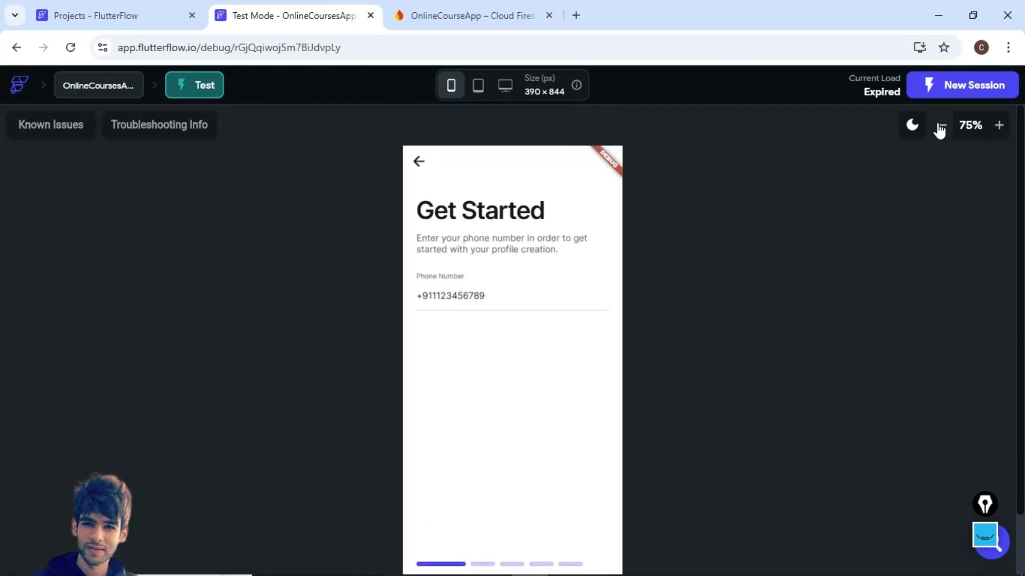
left_click(941, 125)
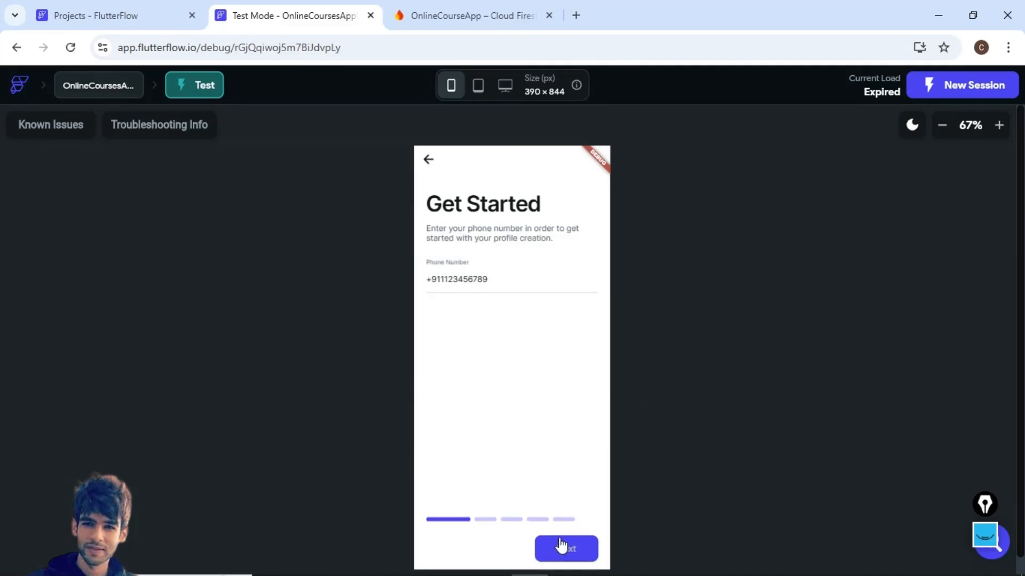
left_click(566, 549)
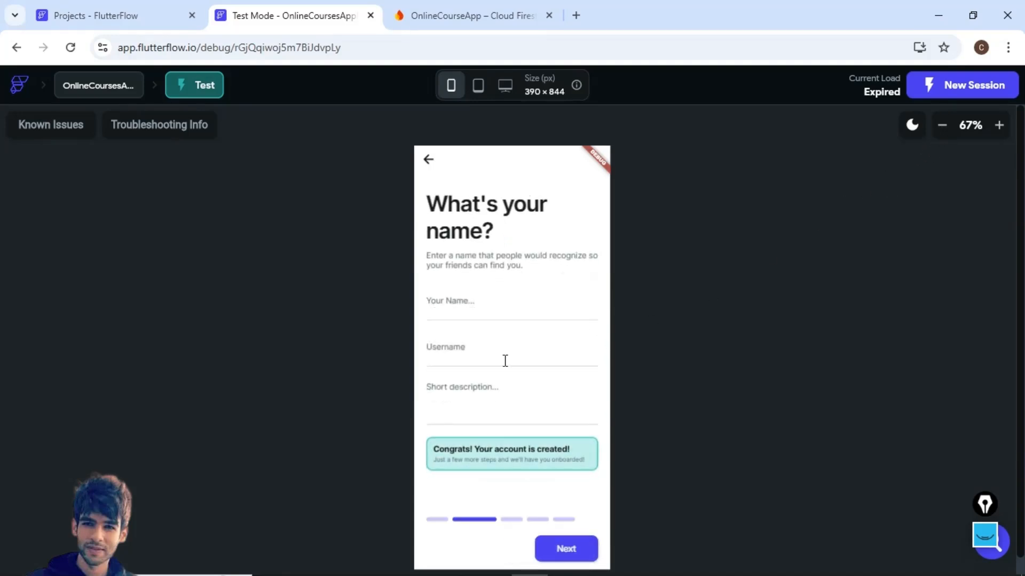
mouse_move(507, 220)
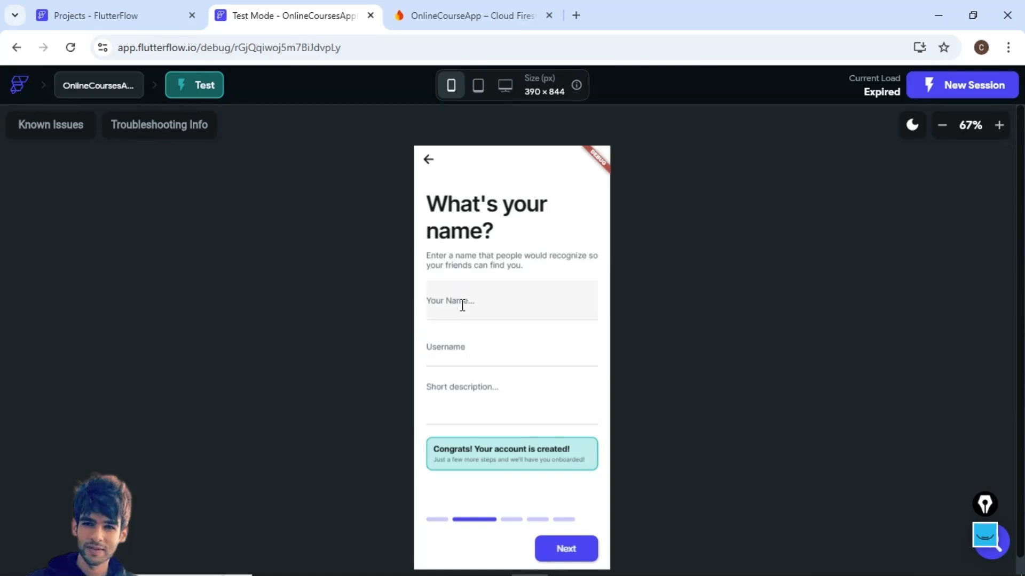
type("<M")
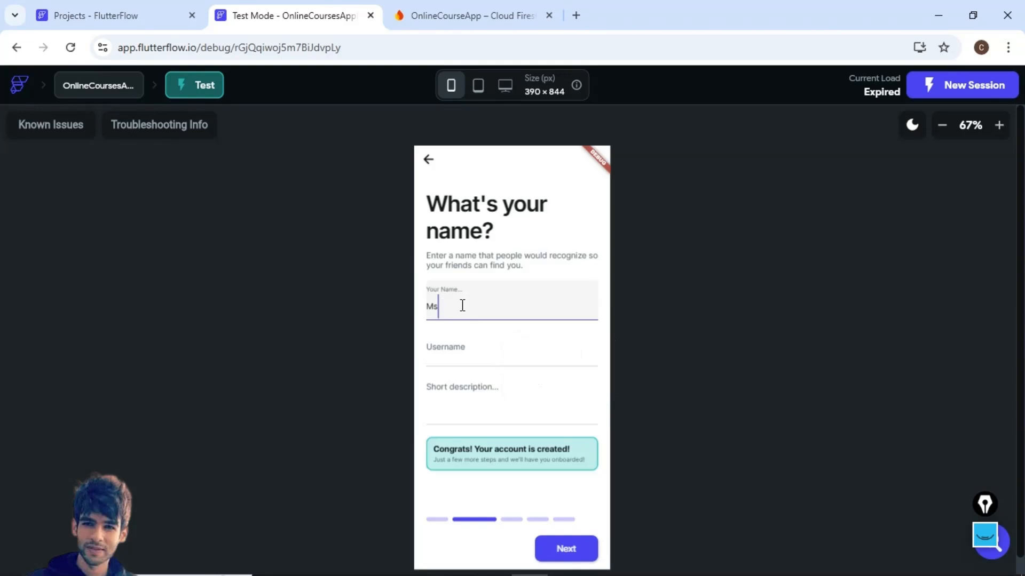
type("Mani")
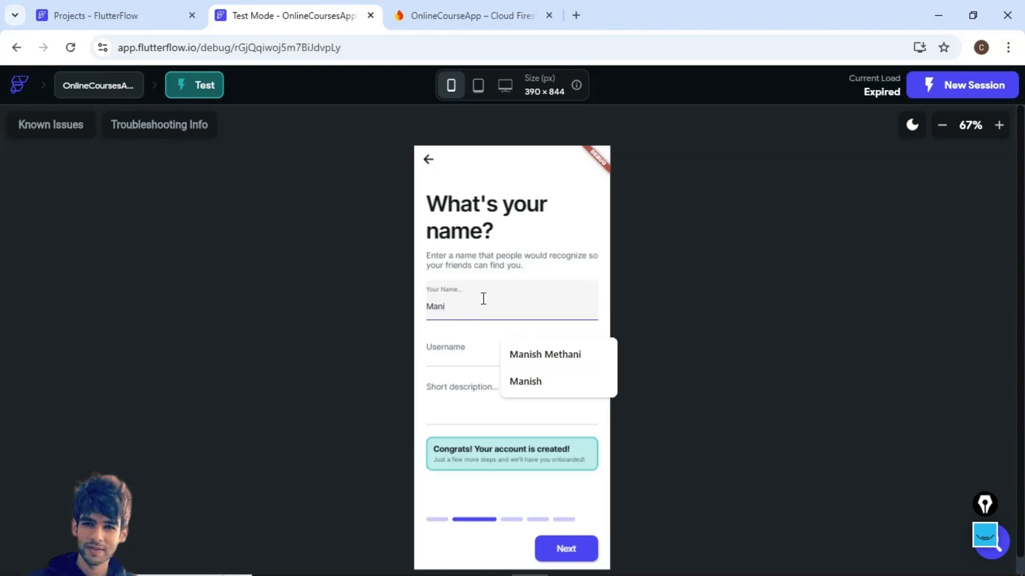
left_click(544, 355)
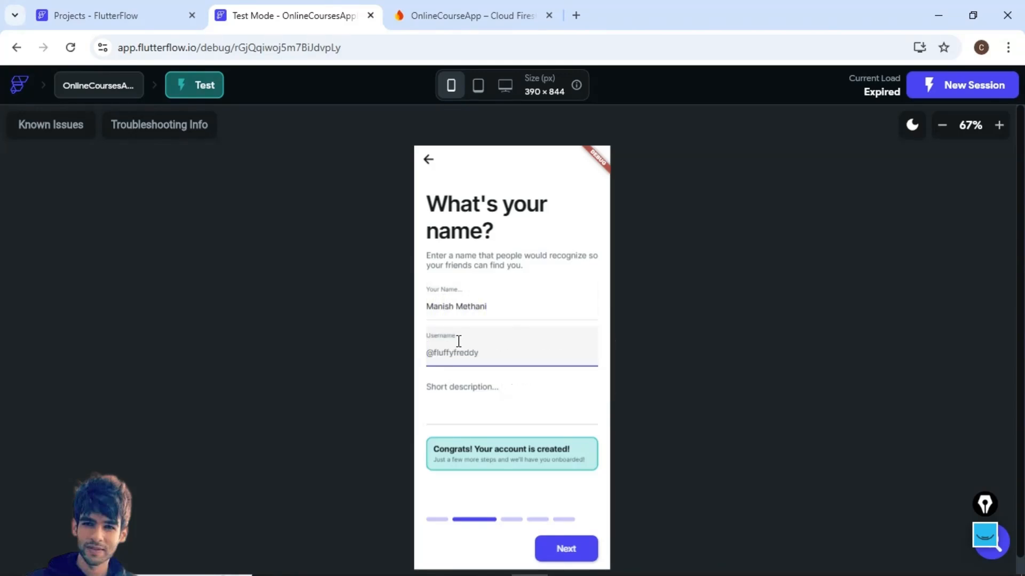
type("@manish")
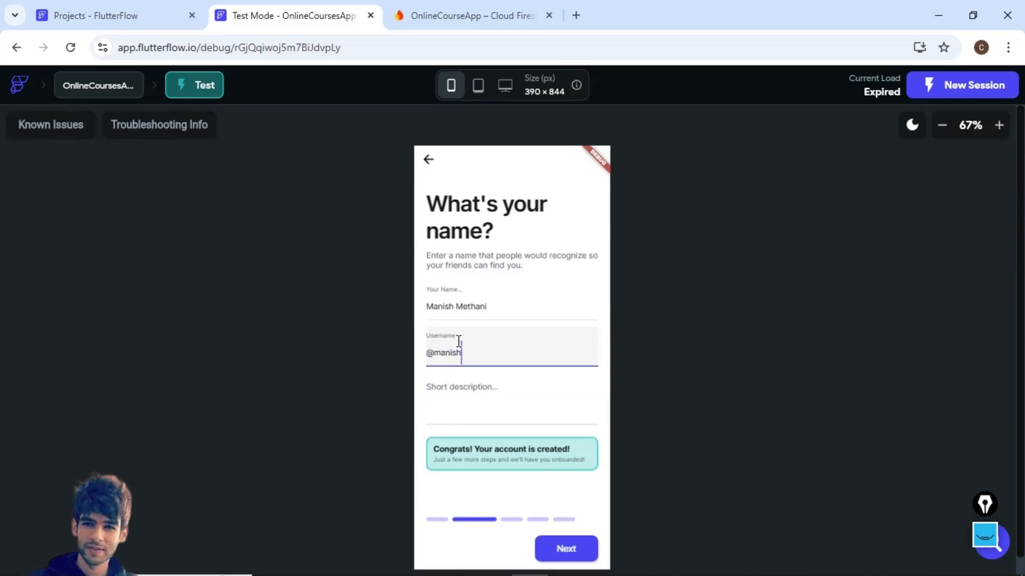
left_click(493, 397)
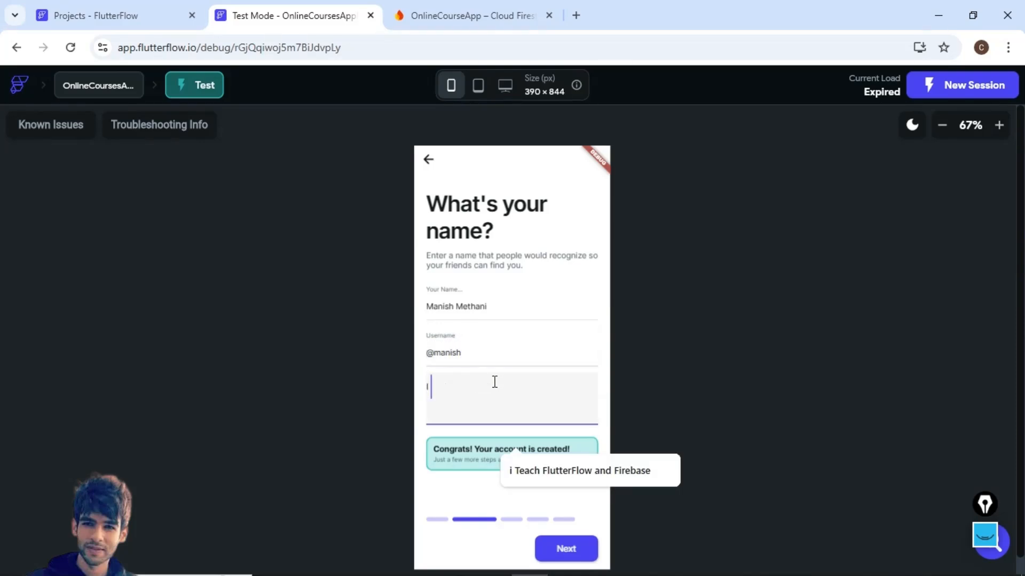
type("I Teach FlutterFlow and Firebase")
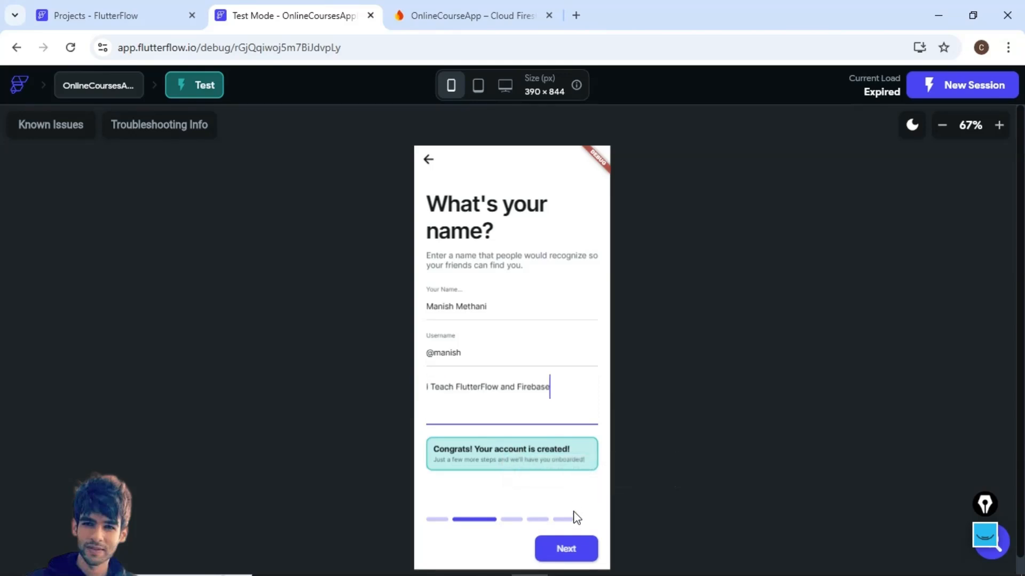
Step: Upload a face photo and set date of birth 12/4/2024, reaching the profile summary
left_click(566, 549)
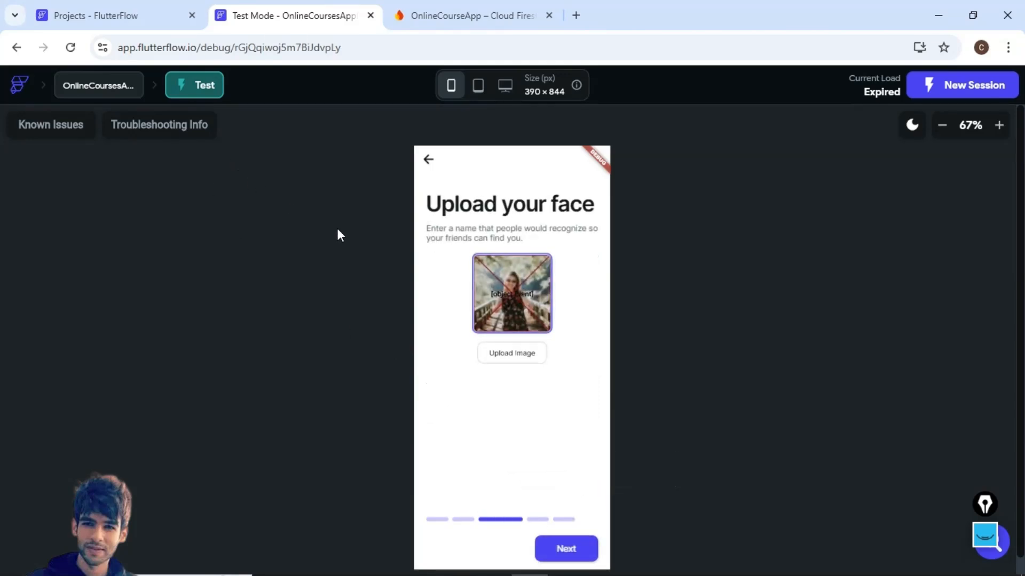
left_click(512, 353)
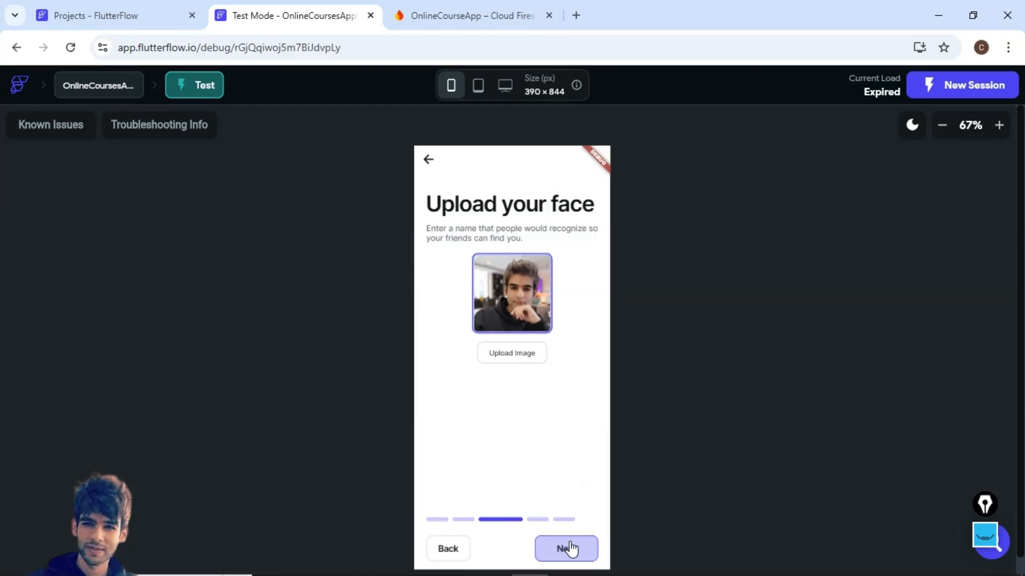
left_click(566, 548)
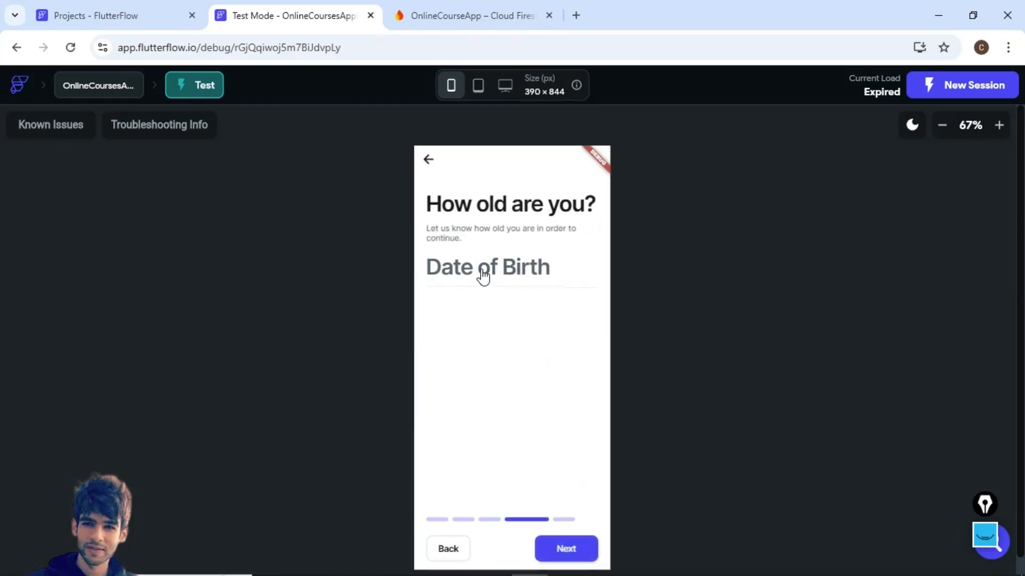
left_click(487, 268)
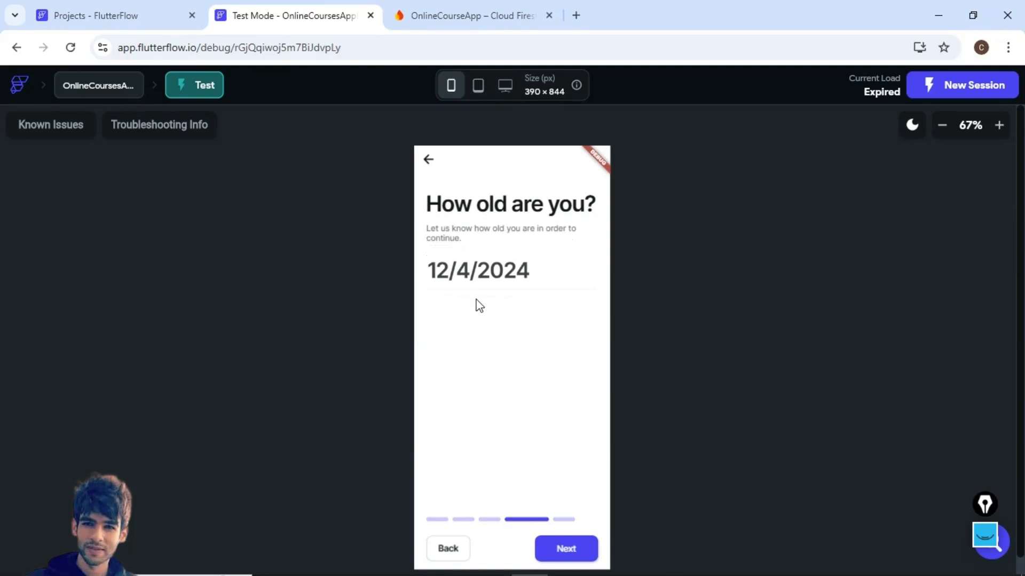
left_click(566, 549)
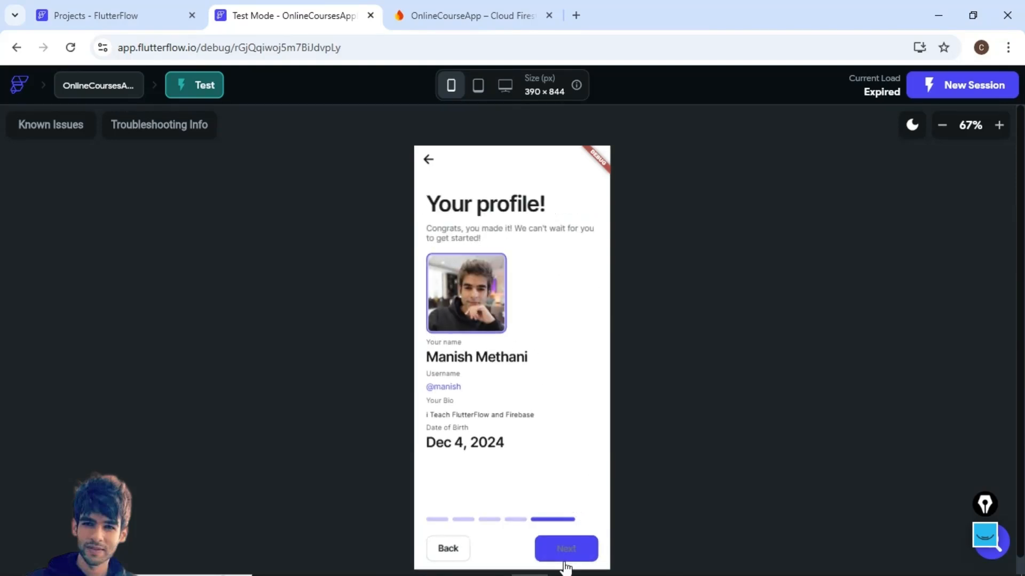
Step: Complete onboarding and scroll the home feed down to the online courses app course
left_click(565, 549)
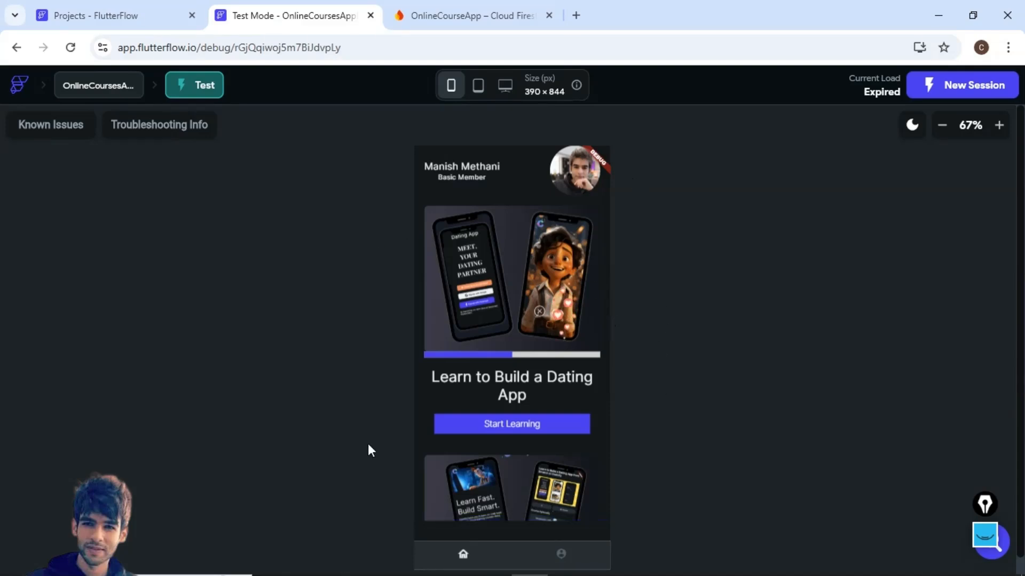
mouse_move(512, 460)
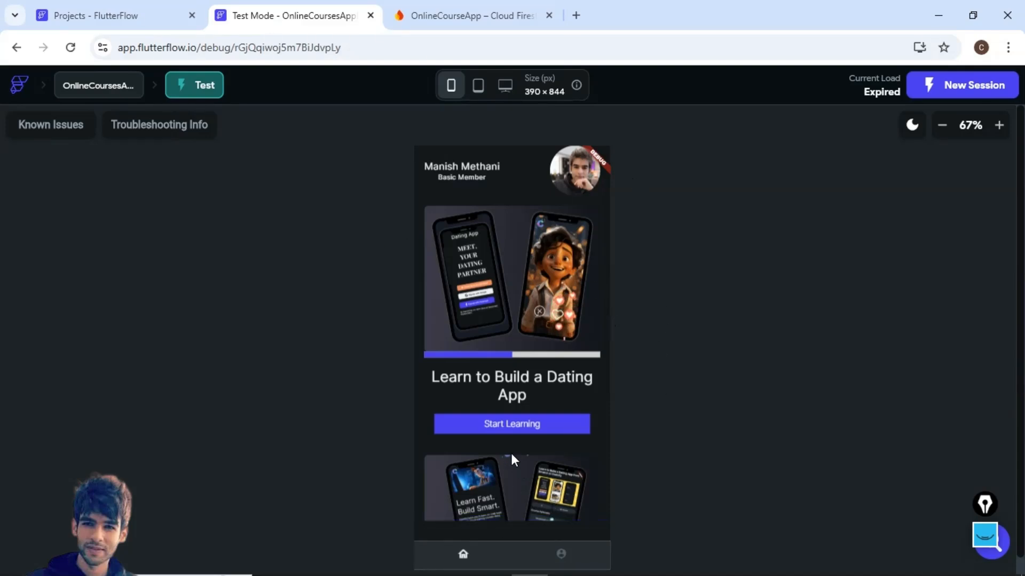
scroll("down", 3)
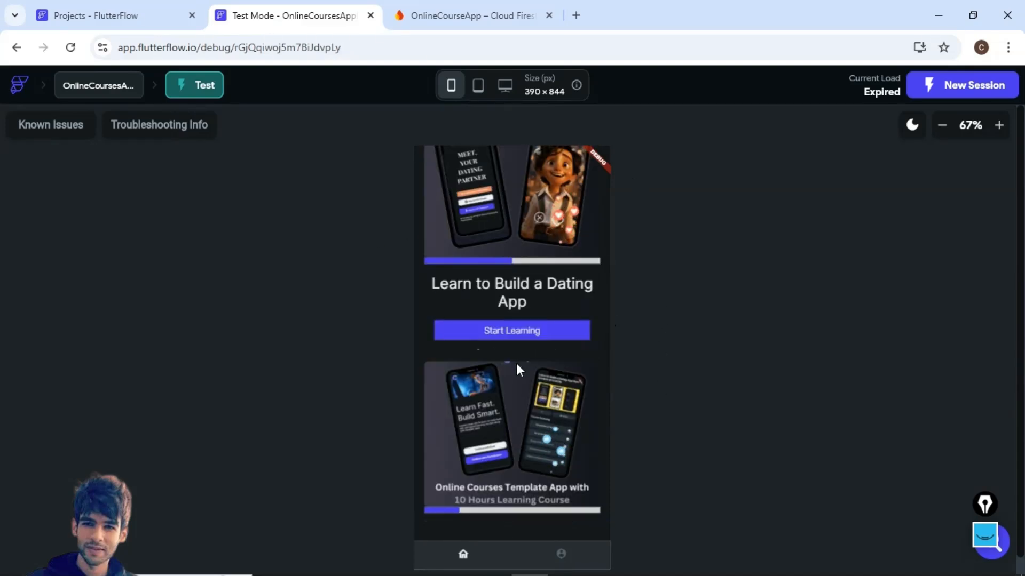
scroll("down", 3)
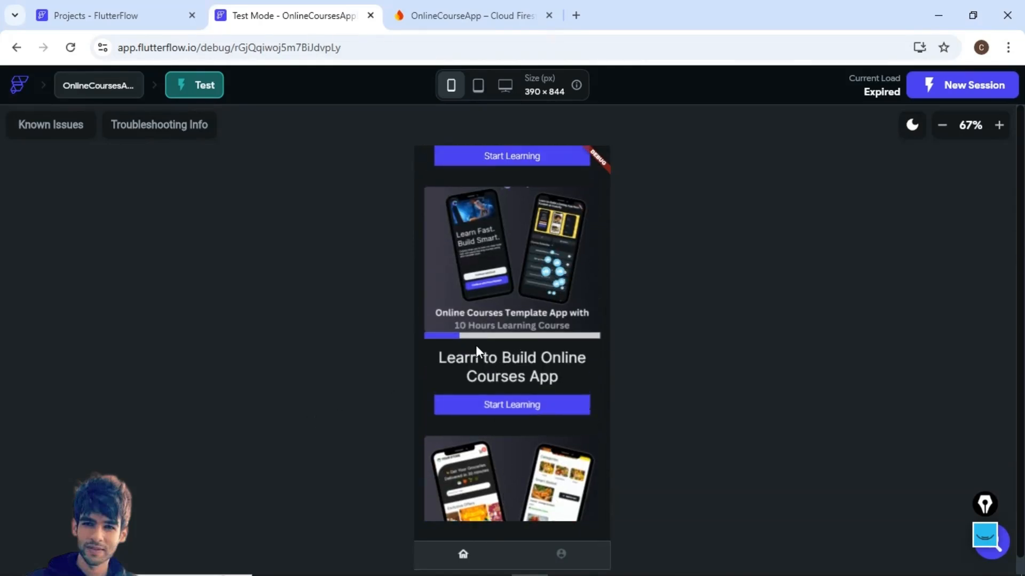
Step: Open the dating app course checkout and apply coupon DISCOUNT100, saving $9
left_click(512, 405)
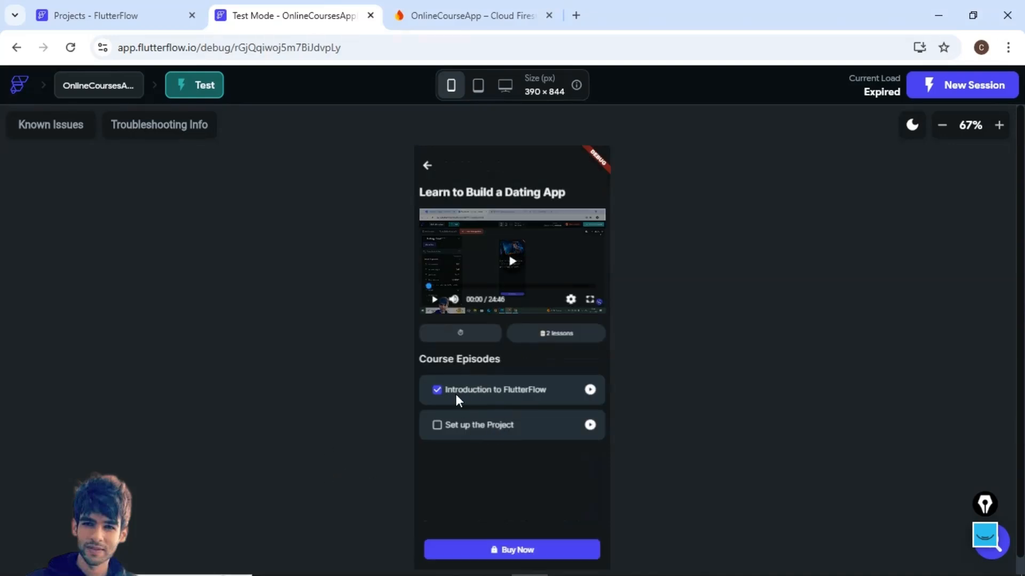
mouse_move(469, 371)
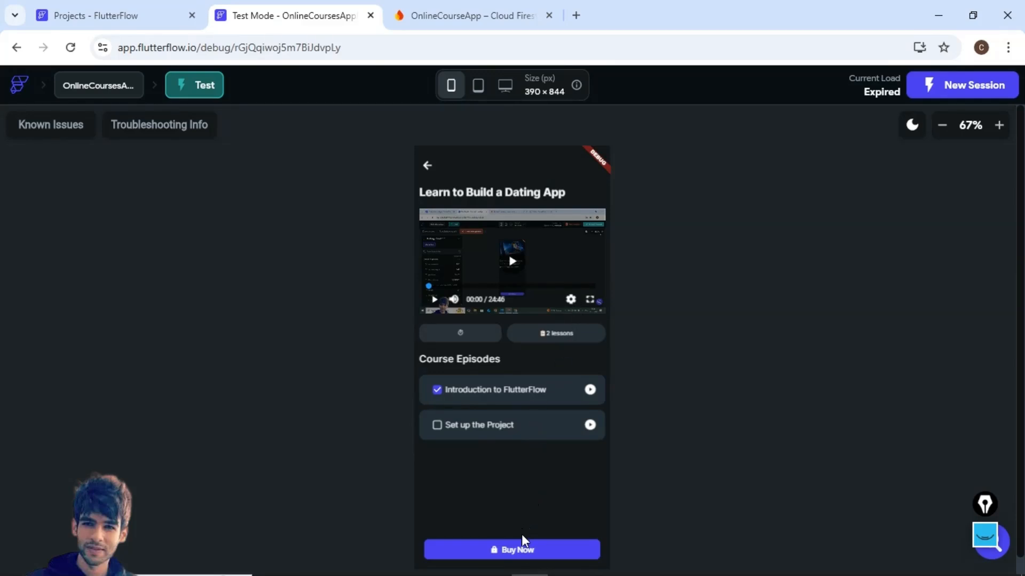
left_click(512, 550)
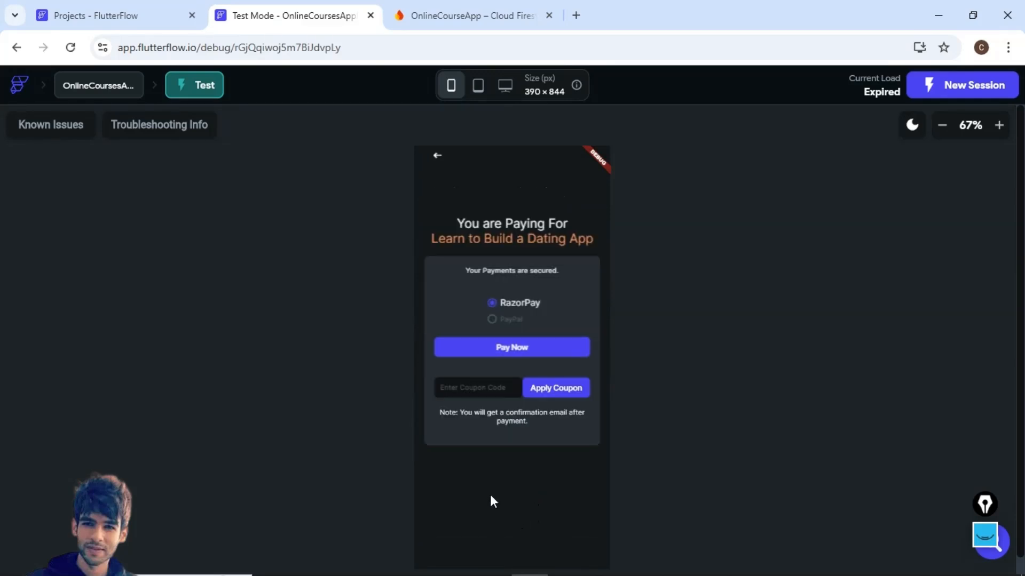
mouse_move(725, 207)
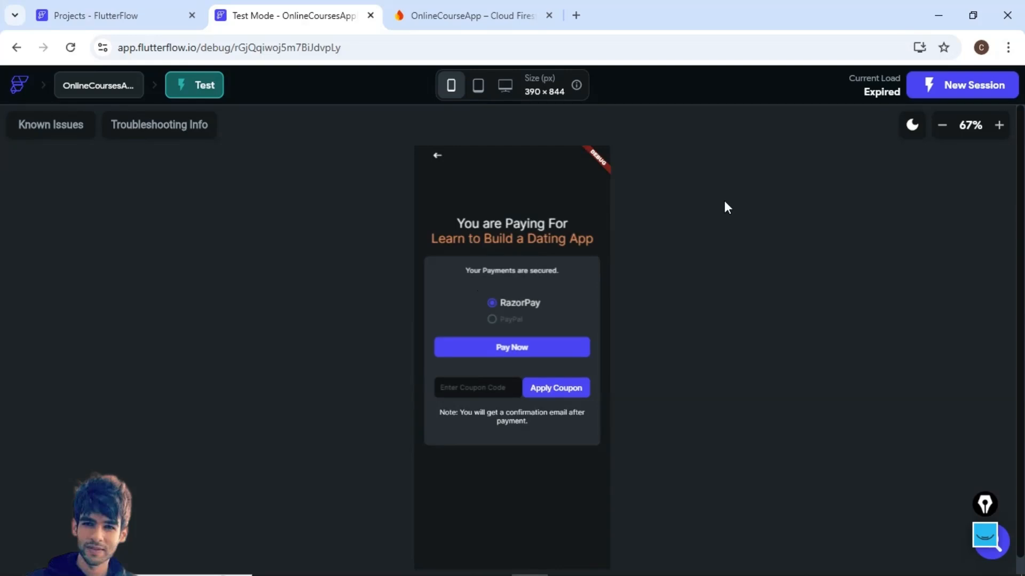
left_click(999, 126)
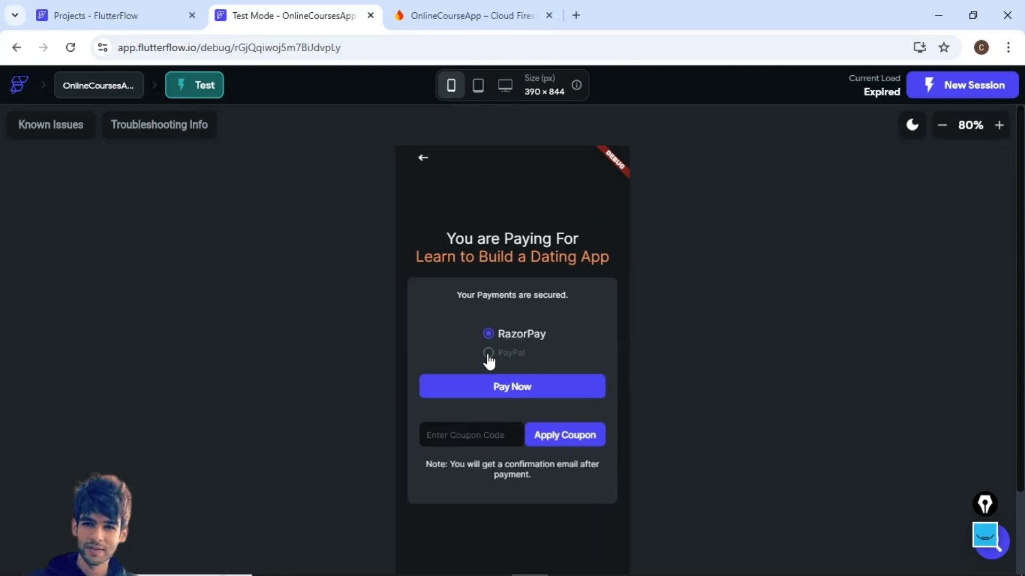
mouse_move(530, 339)
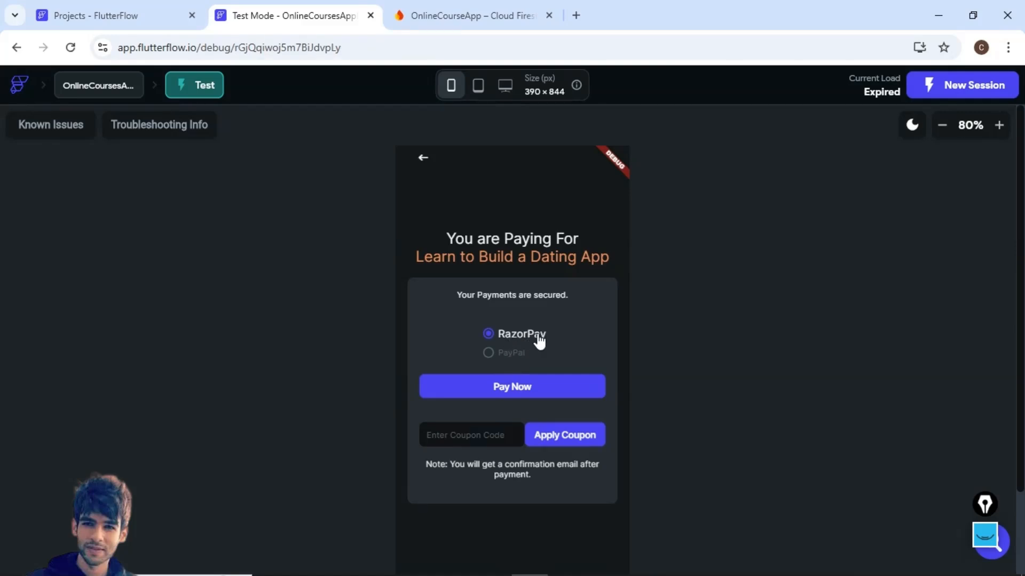
type("DISCOUNT100")
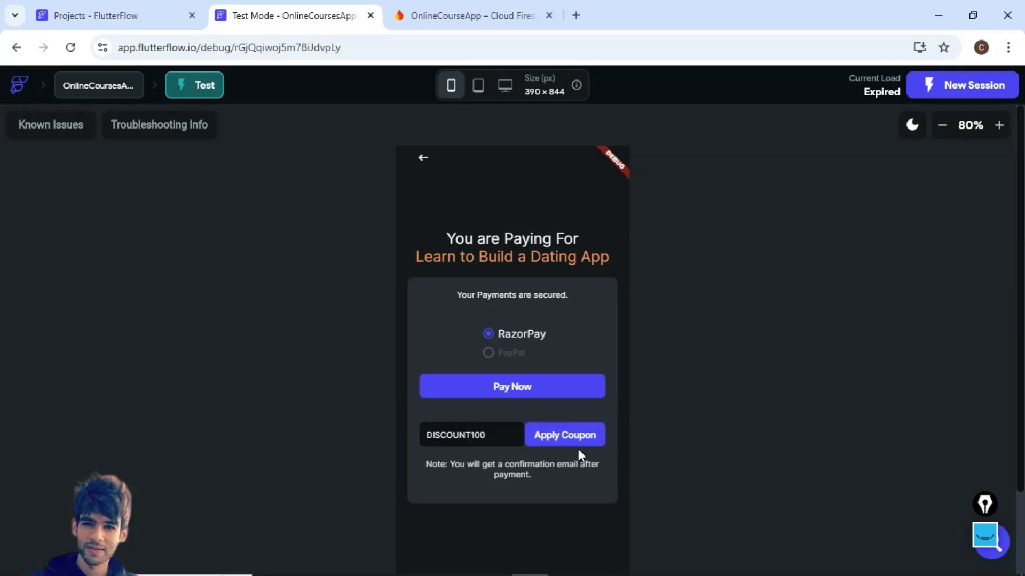
left_click(565, 434)
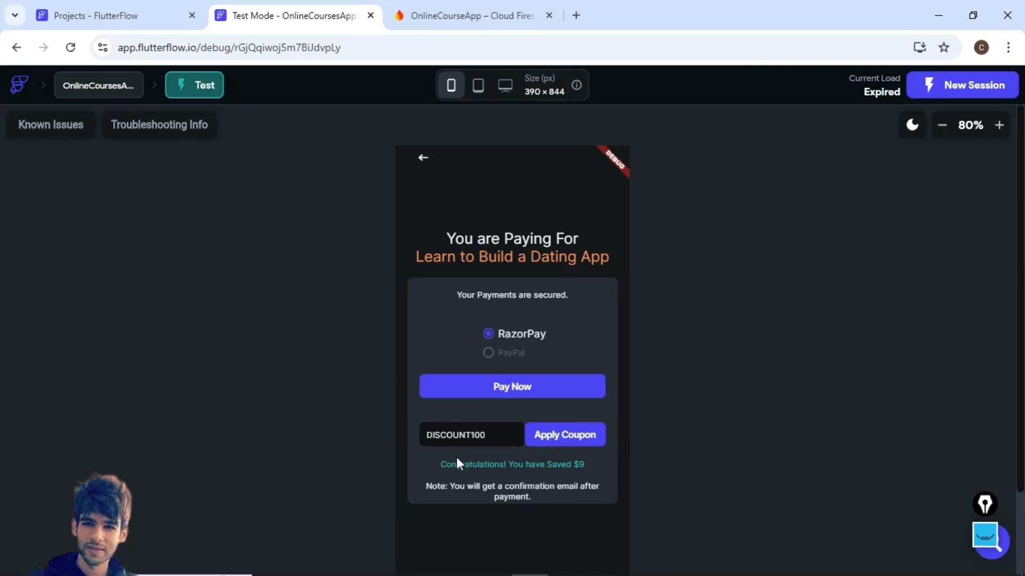
mouse_move(581, 460)
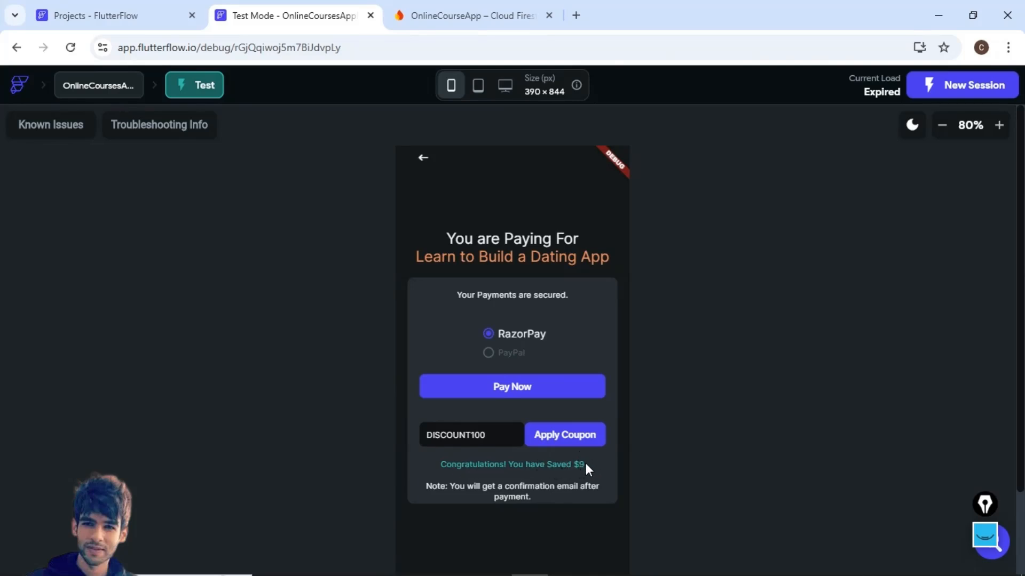
mouse_move(581, 468)
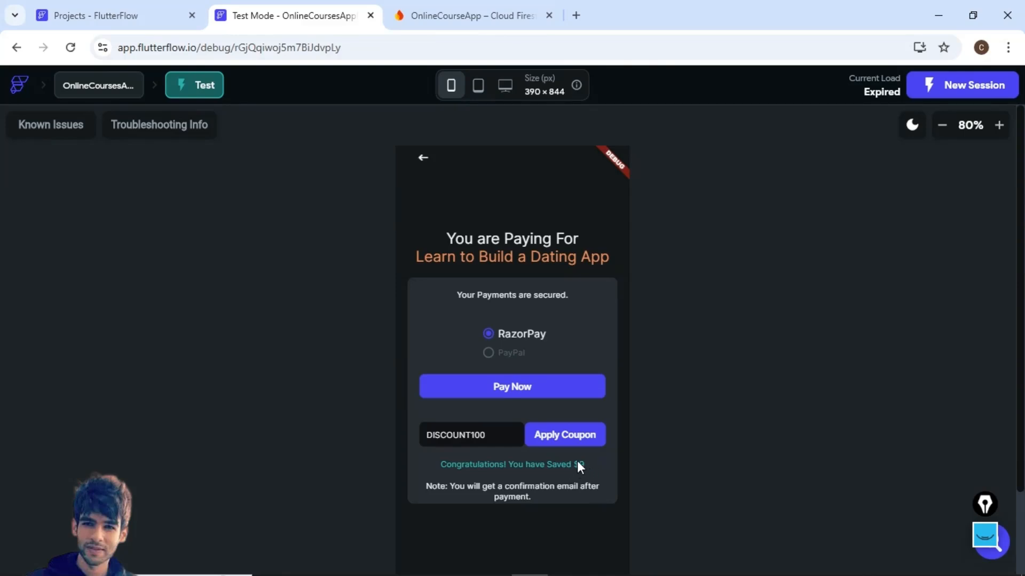
mouse_move(480, 9)
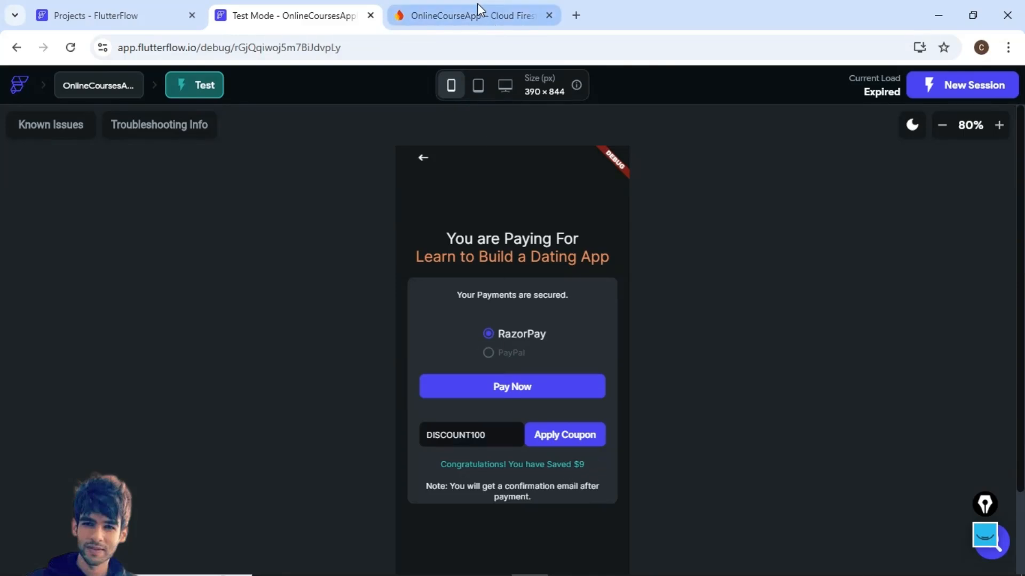
Step: Inspect the users, OnlineCourses and Videos records in Firestore, then return to the test app
left_click(469, 15)
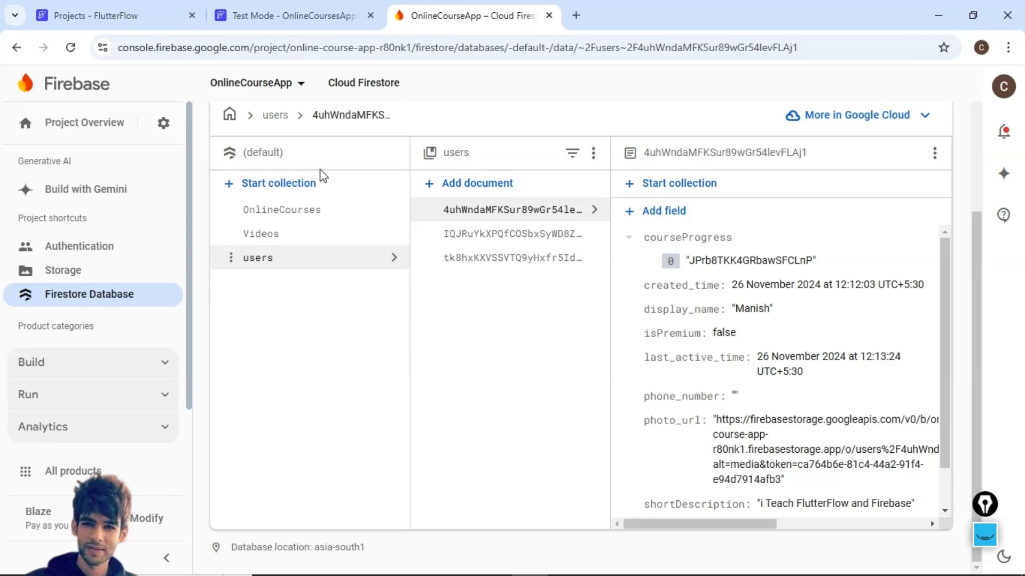
mouse_move(70, 300)
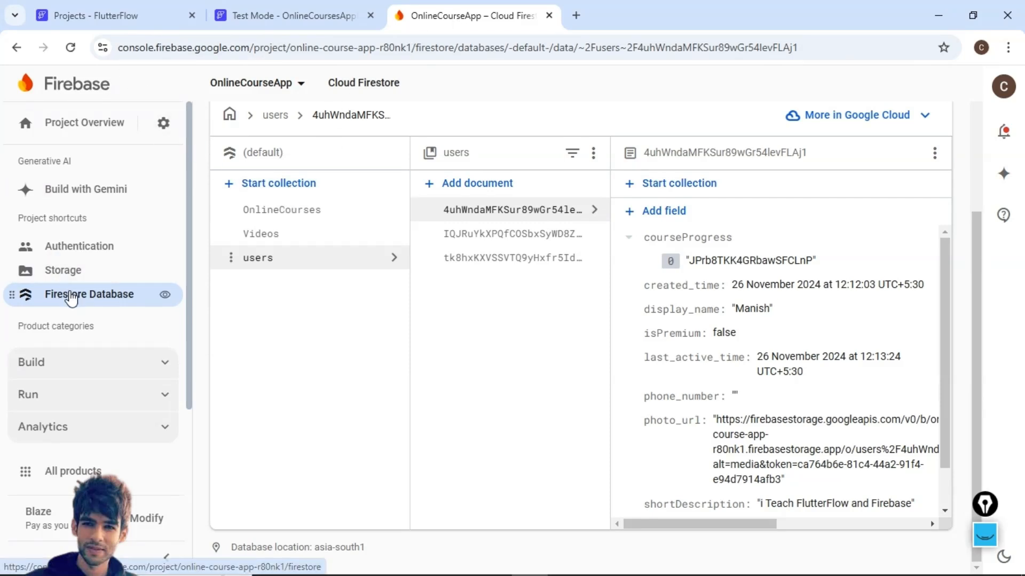
left_click(281, 209)
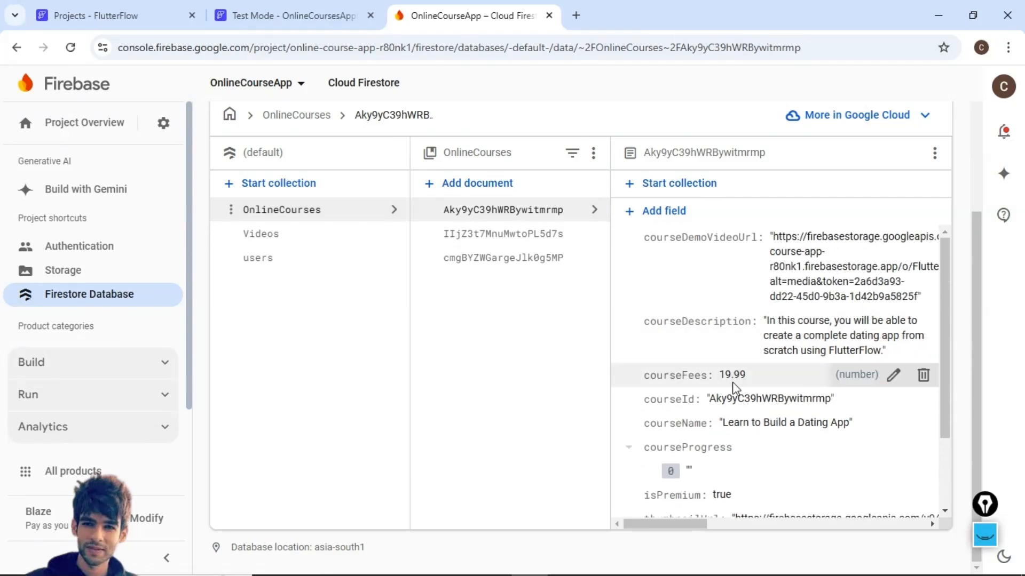
mouse_move(743, 384)
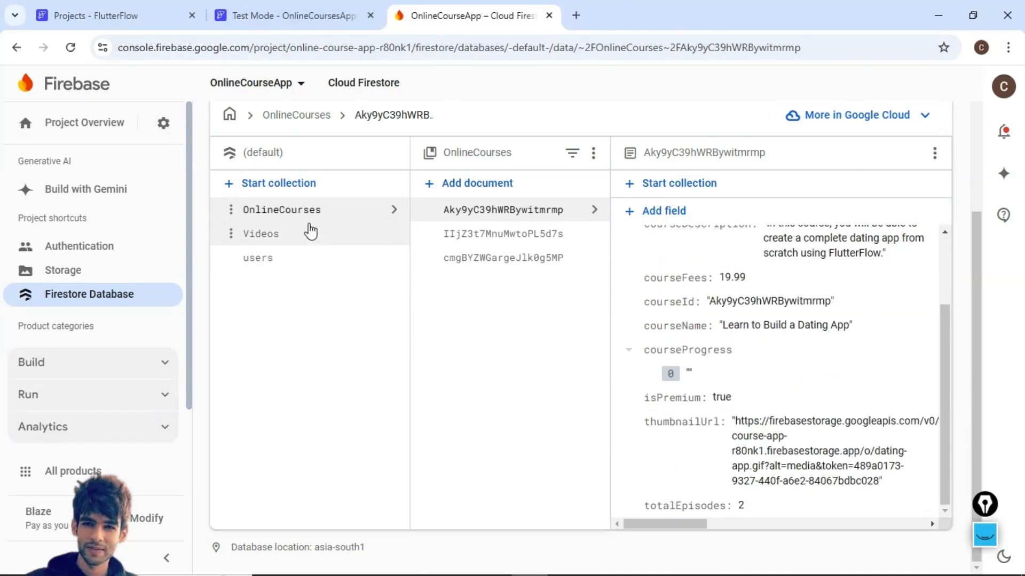
left_click(260, 233)
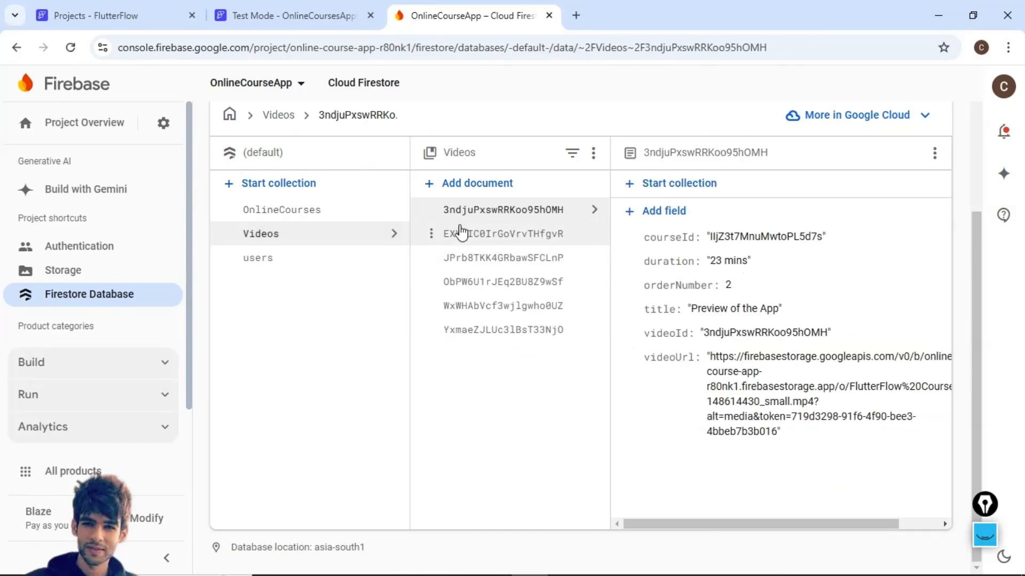
left_click(293, 15)
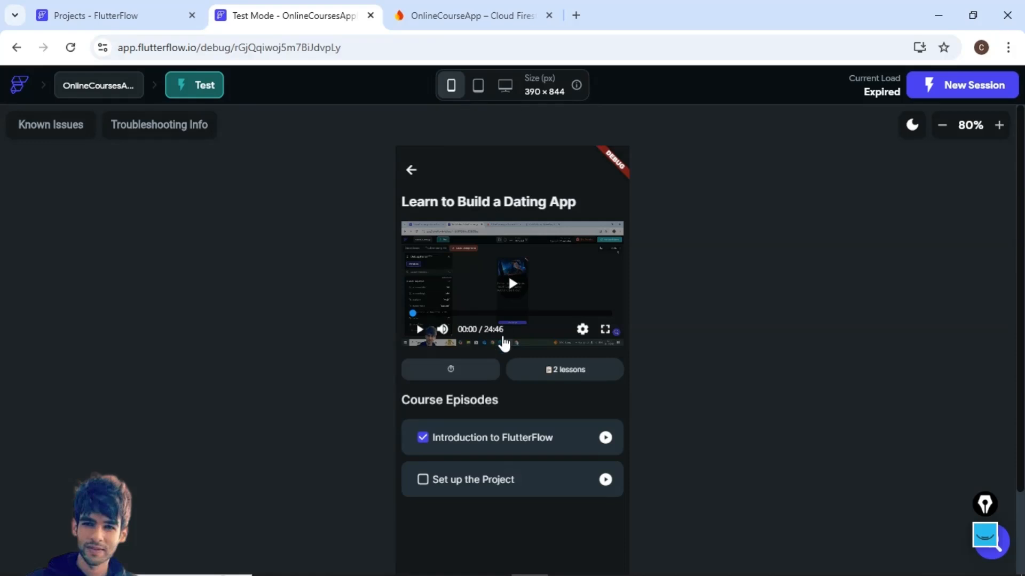
Step: Leave the dating course, browse Online Courses App episodes, then open the profile tab
left_click(942, 124)
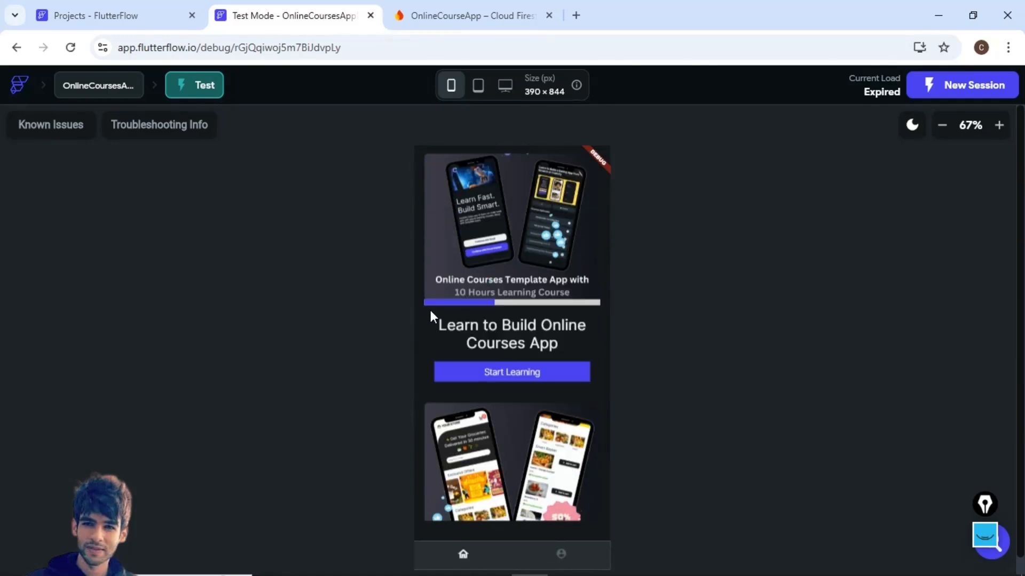
left_click(512, 372)
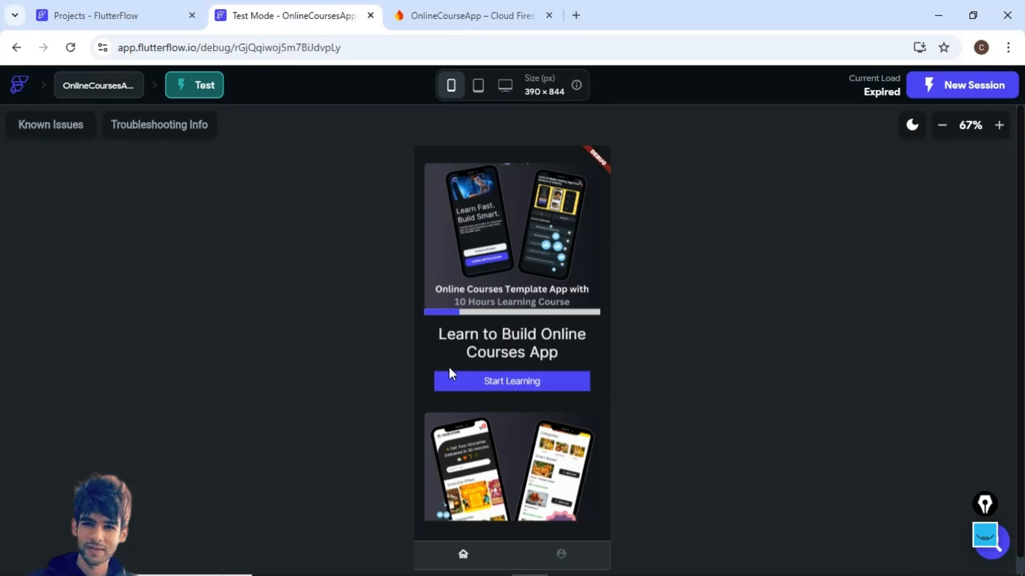
left_click(511, 381)
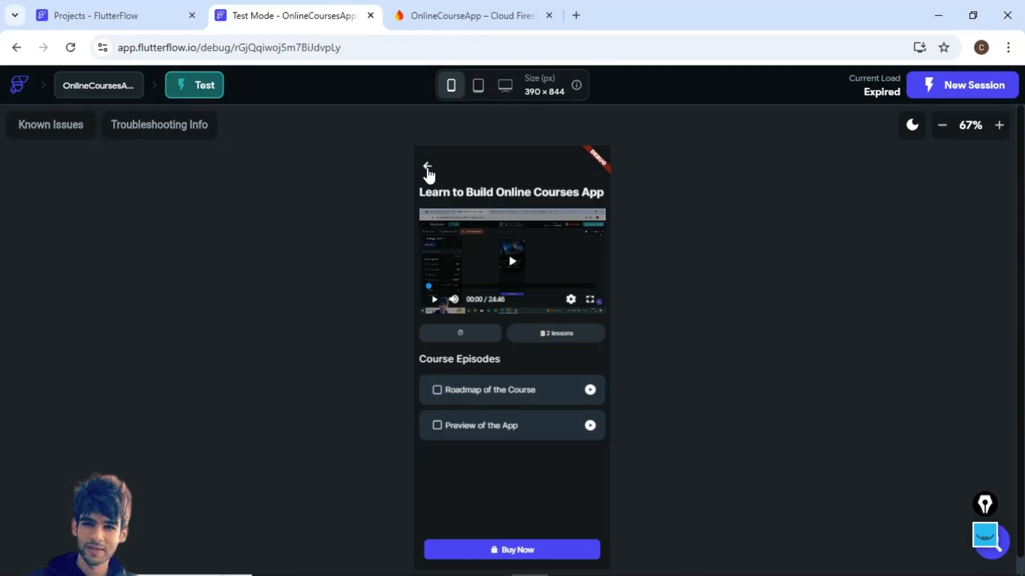
left_click(428, 167)
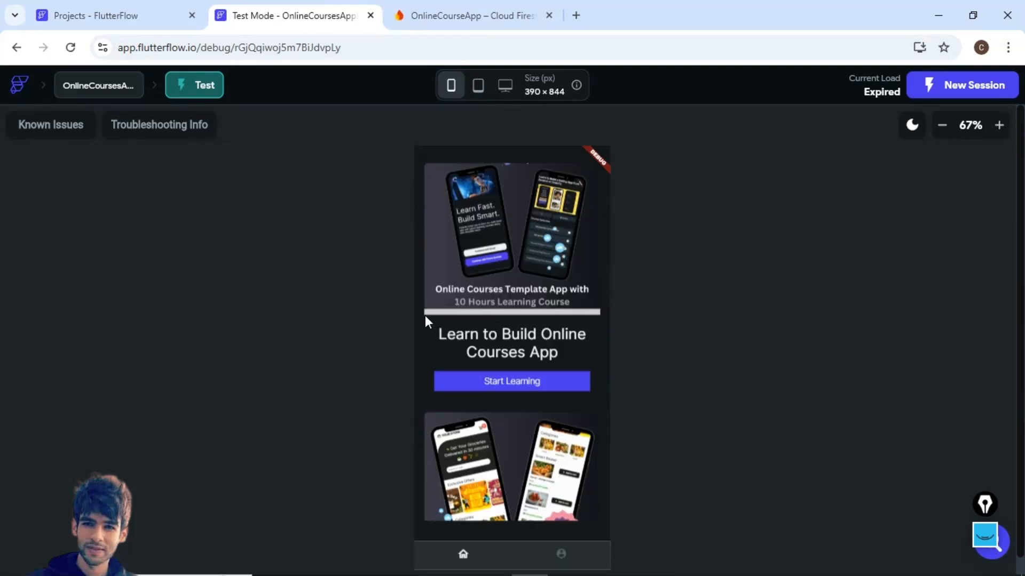
mouse_move(509, 315)
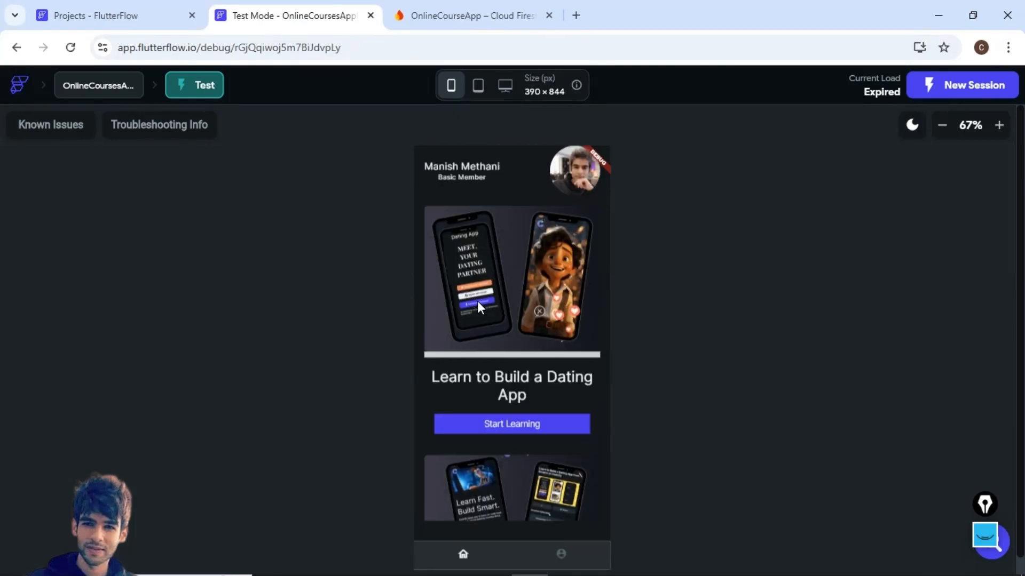
mouse_move(463, 353)
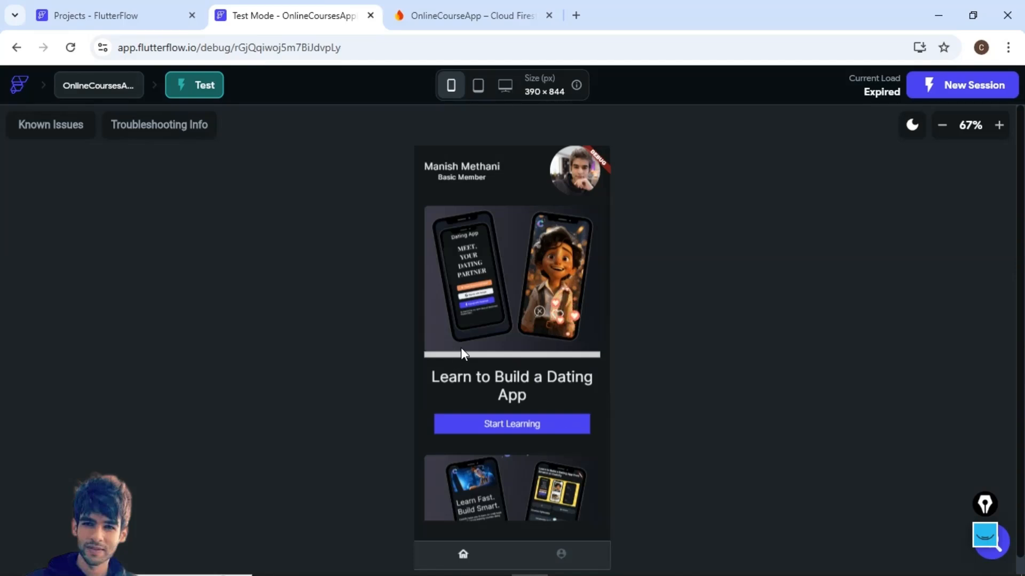
mouse_move(436, 206)
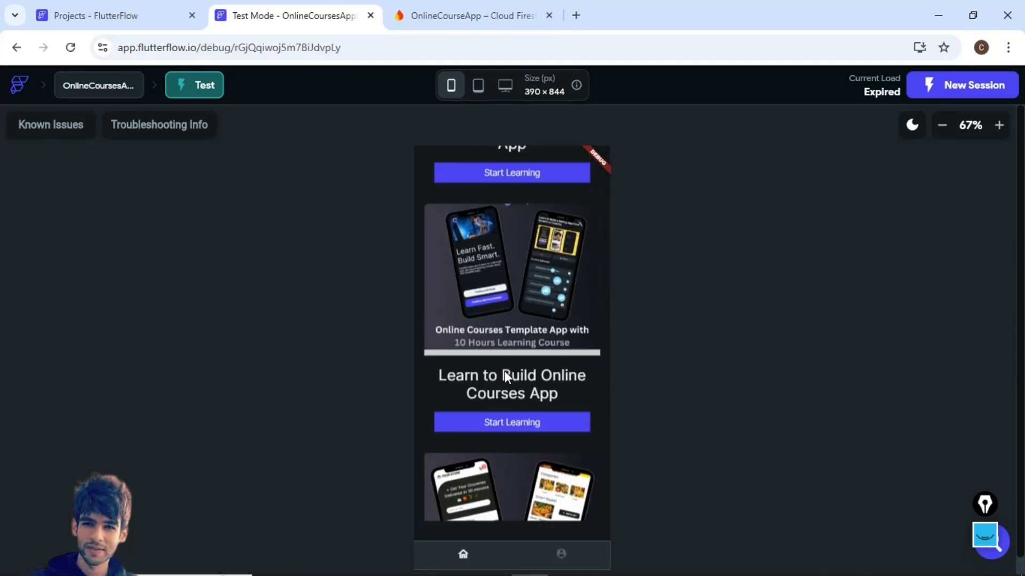
left_click(560, 554)
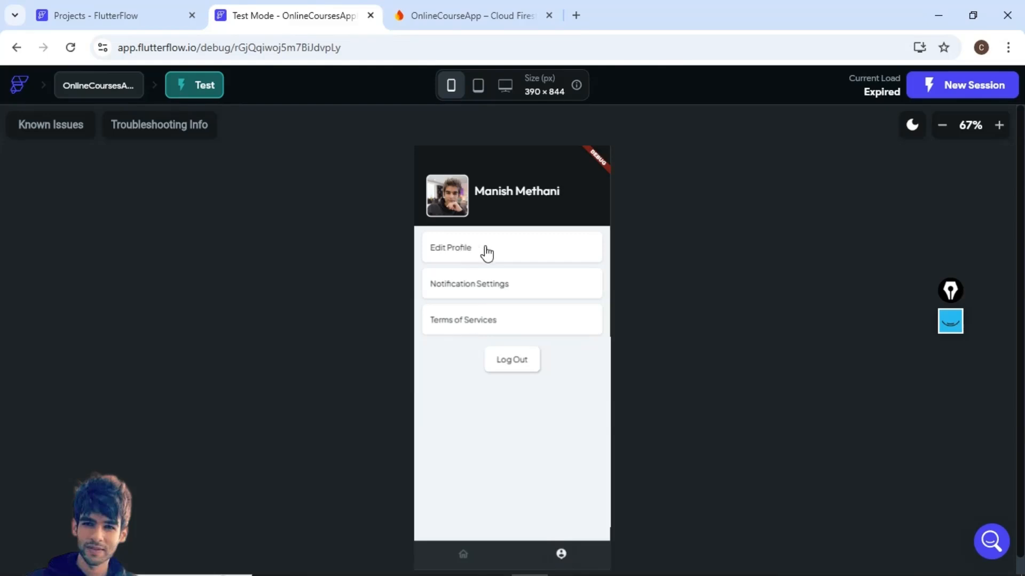
Step: Edit the profile and save it, getting the update confirmation and returning home
left_click(471, 247)
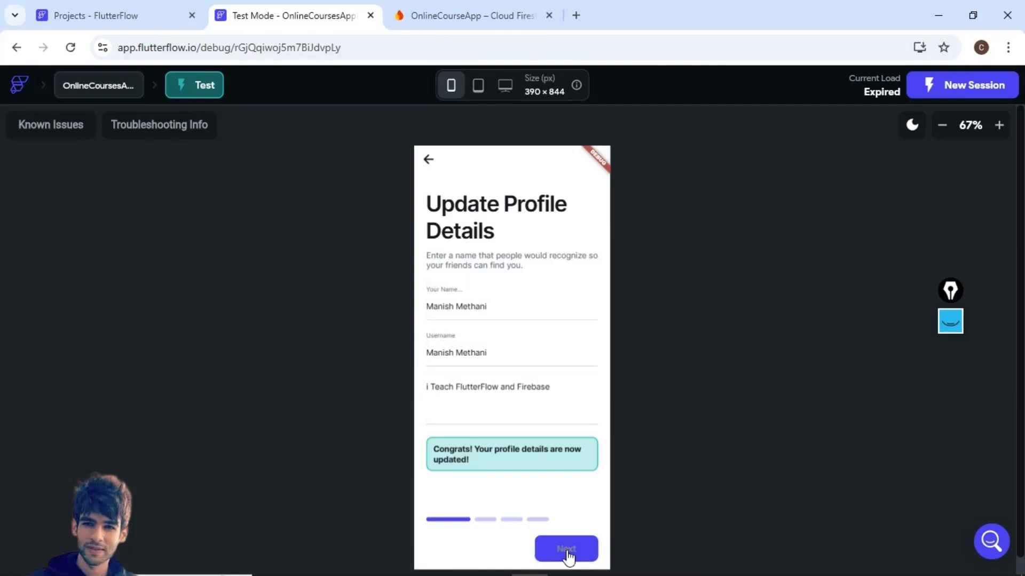
mouse_move(475, 174)
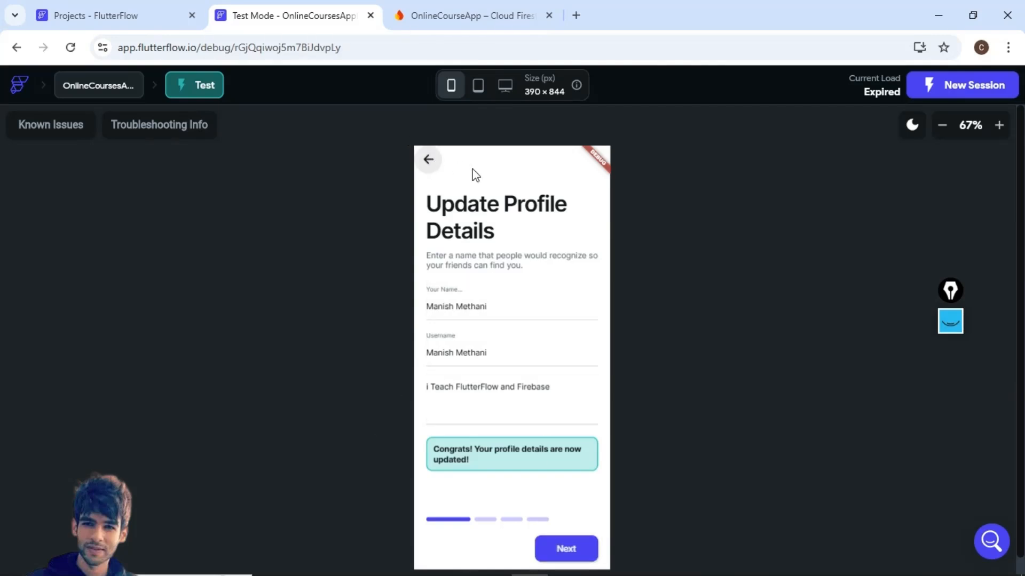
left_click(566, 549)
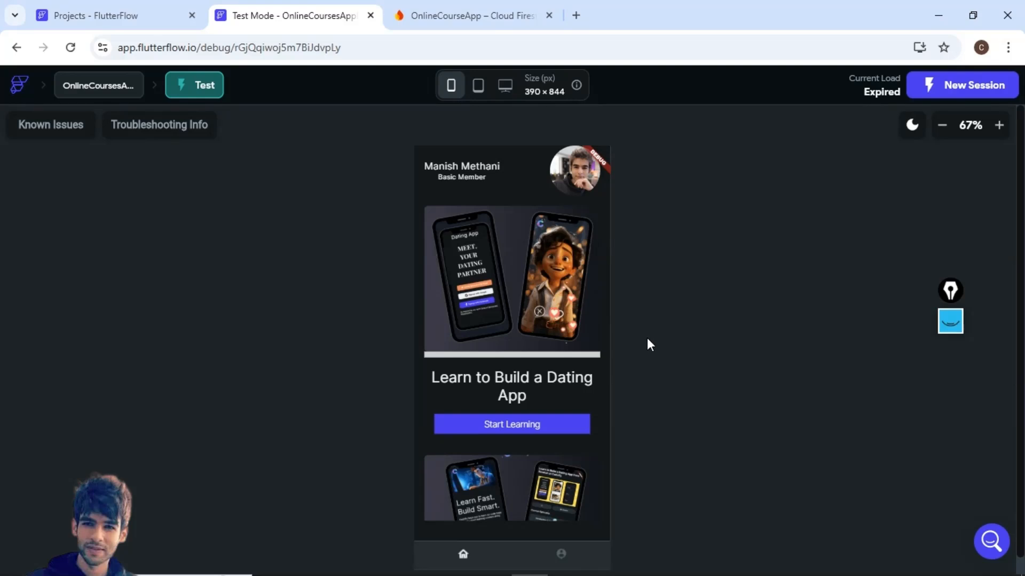